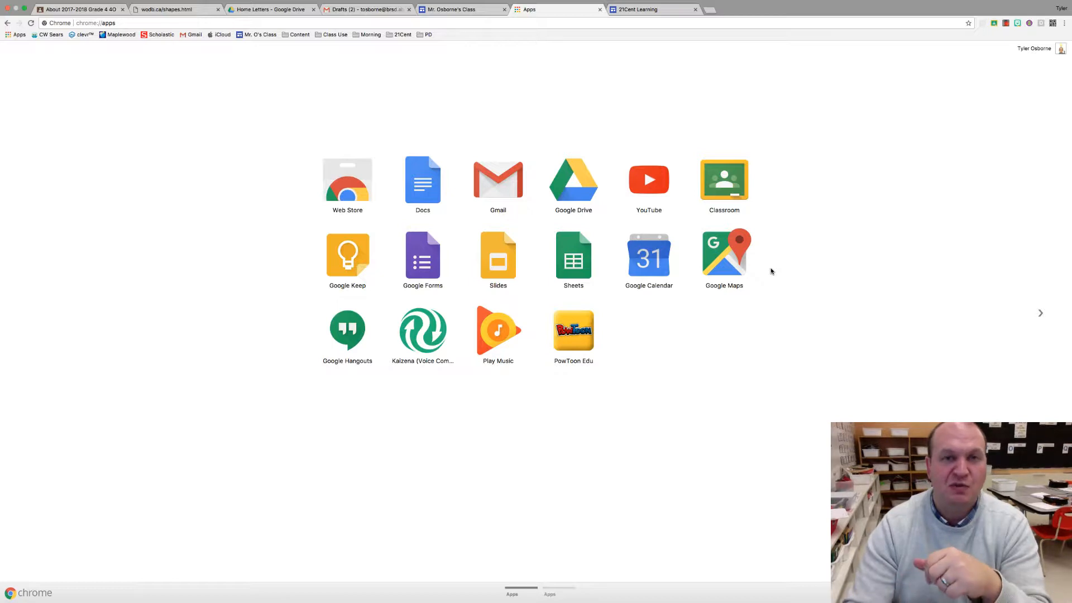
pyautogui.moveTo(350, 222)
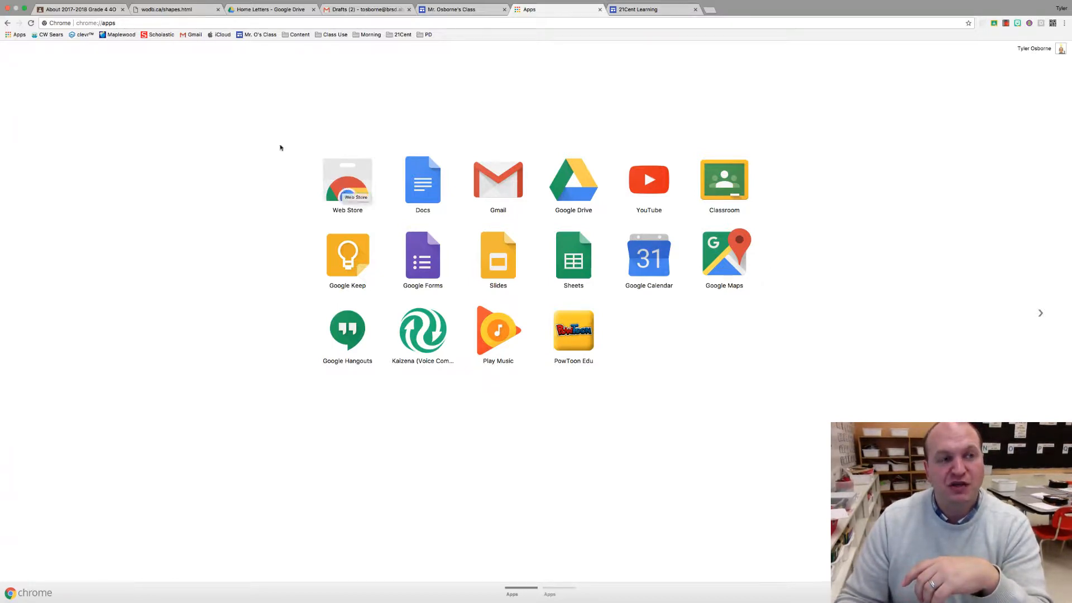
pyautogui.moveTo(346, 190)
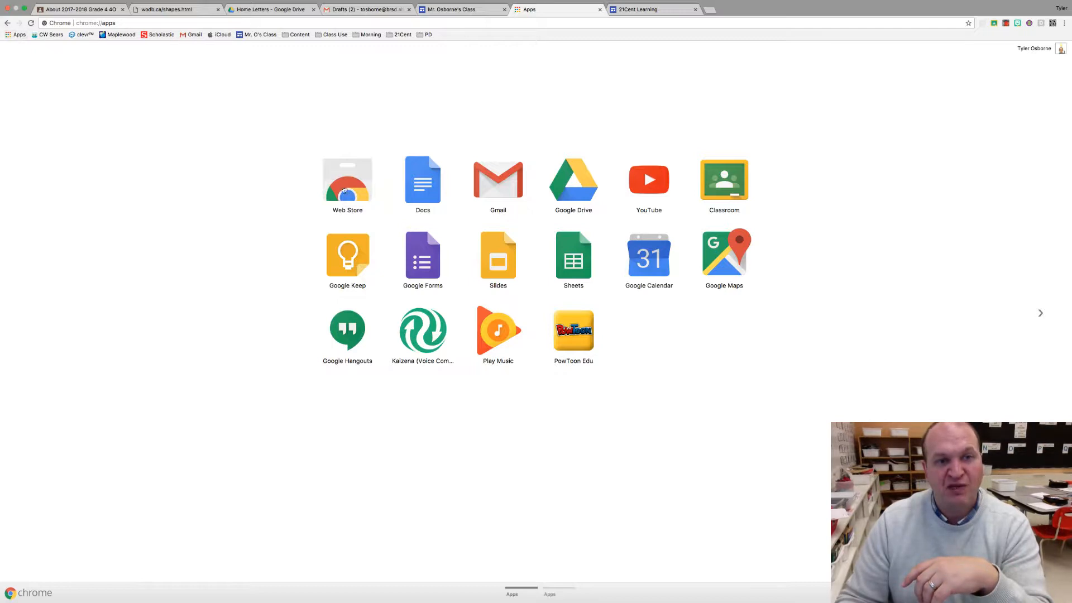
# Step: Launch the Web Store app from Chrome's apps page
pyautogui.click(347, 181)
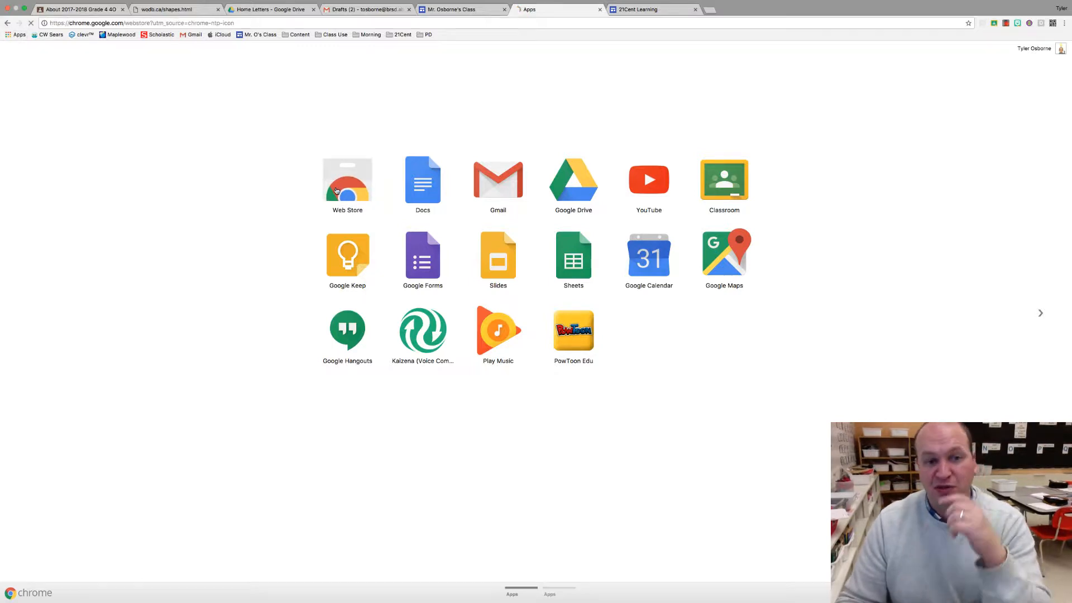
# Step: Search the store for 'Qr code' and locate The QR Code Extension in the results
pyautogui.click(346, 180)
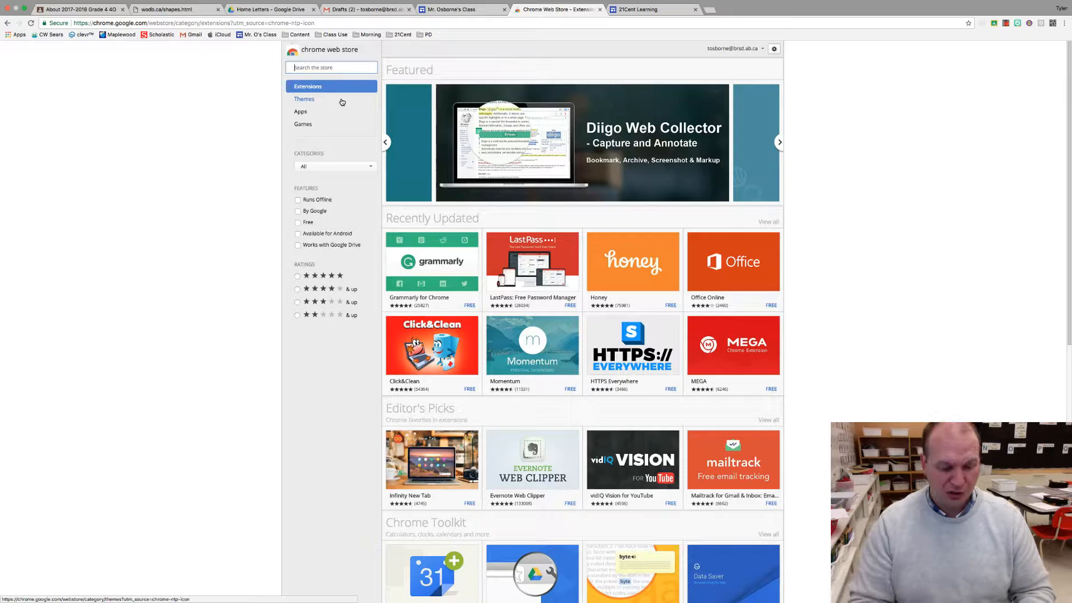
pyautogui.write('Qr code')
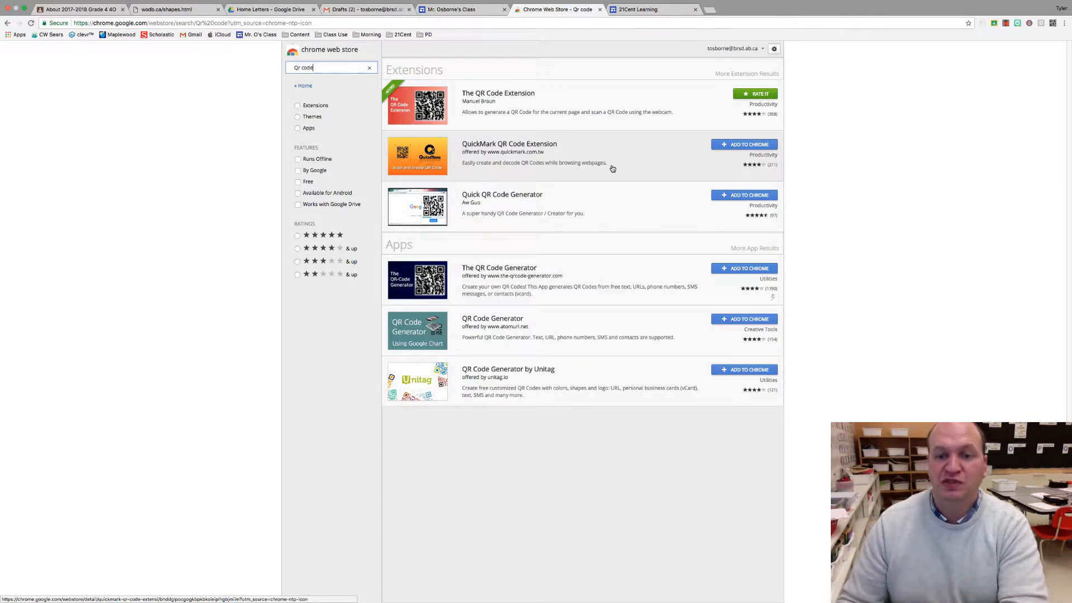
pyautogui.click(414, 69)
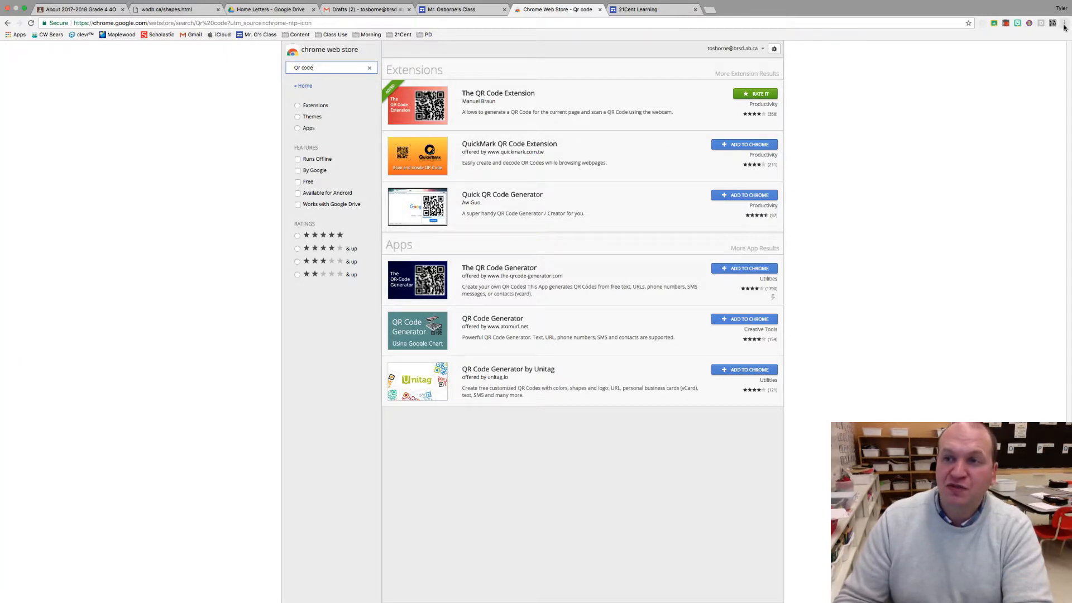
pyautogui.click(1064, 22)
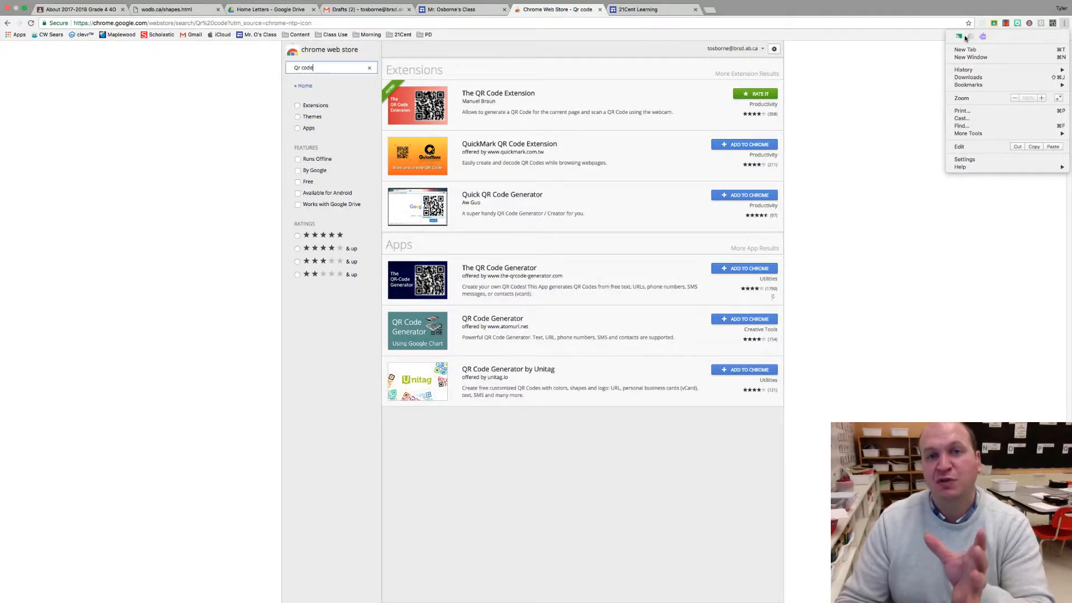
pyautogui.moveTo(965, 49)
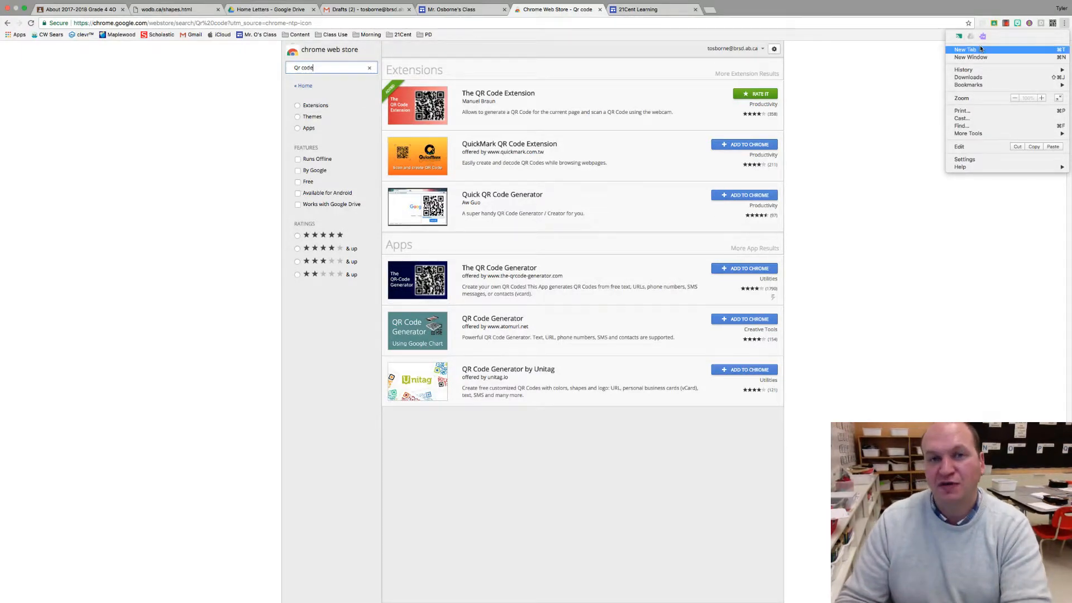
# Step: Dismiss the Chrome menu and switch to the 21Cent Learning site tab
pyautogui.click(646, 9)
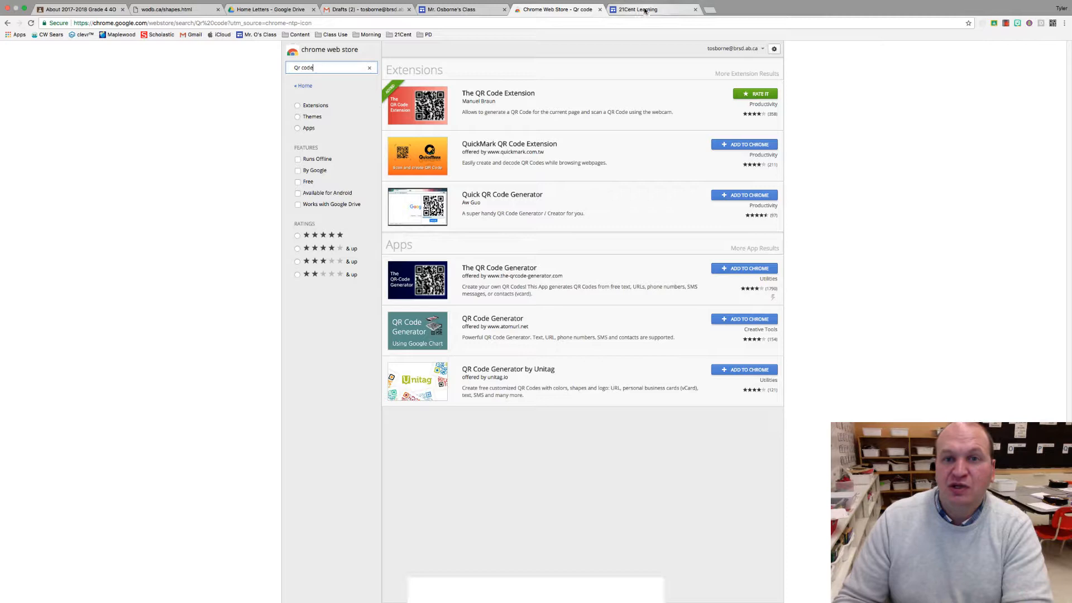
pyautogui.click(635, 9)
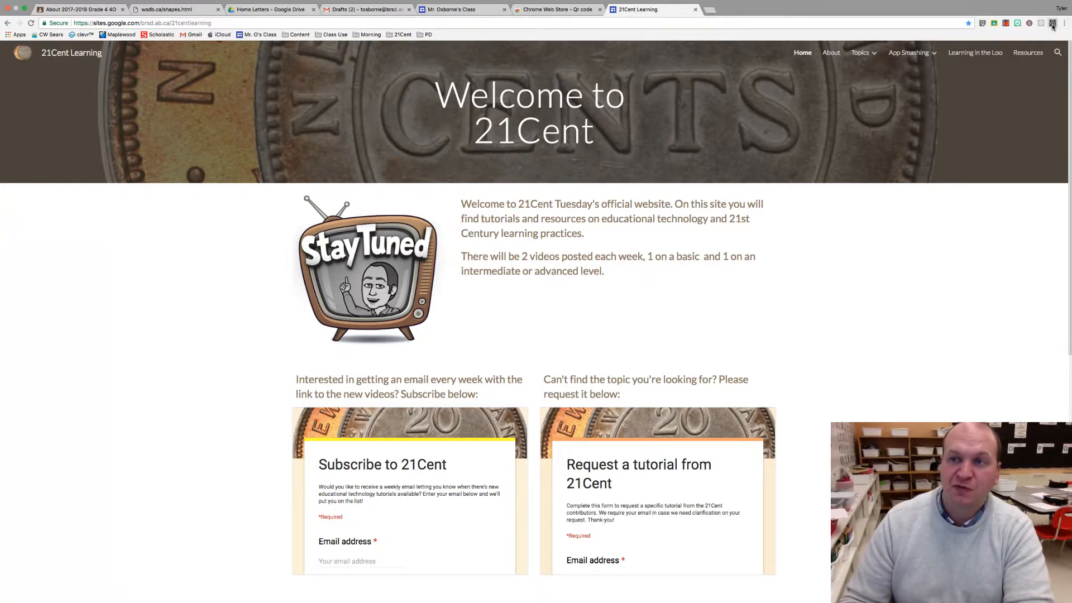
# Step: Show the extension's QR code for the 21Cent page and send it to the generator via 'Edit this QR Code'
pyautogui.click(1051, 22)
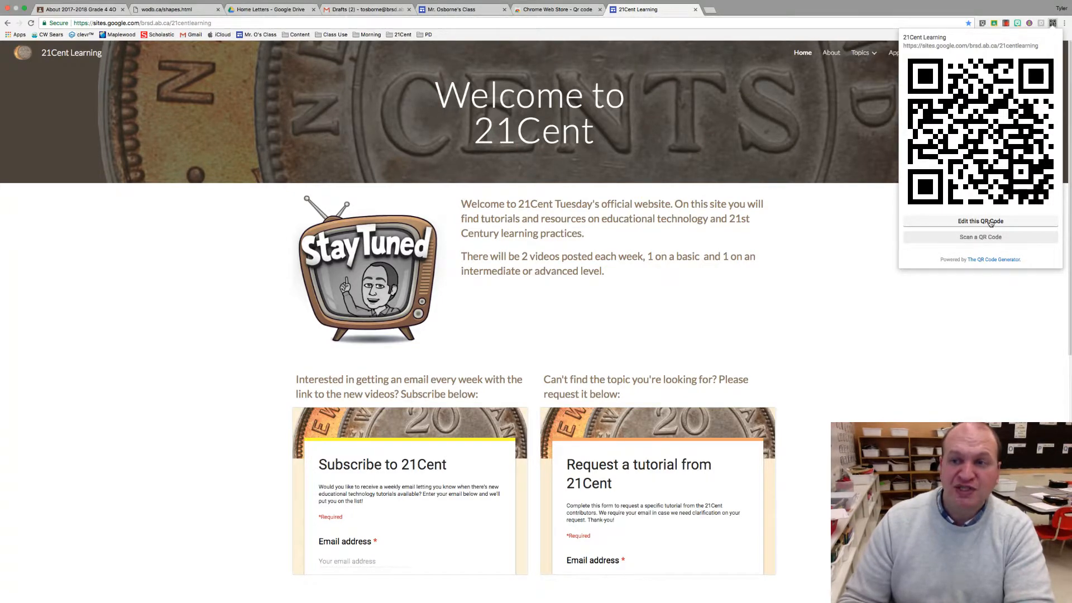
pyautogui.click(979, 221)
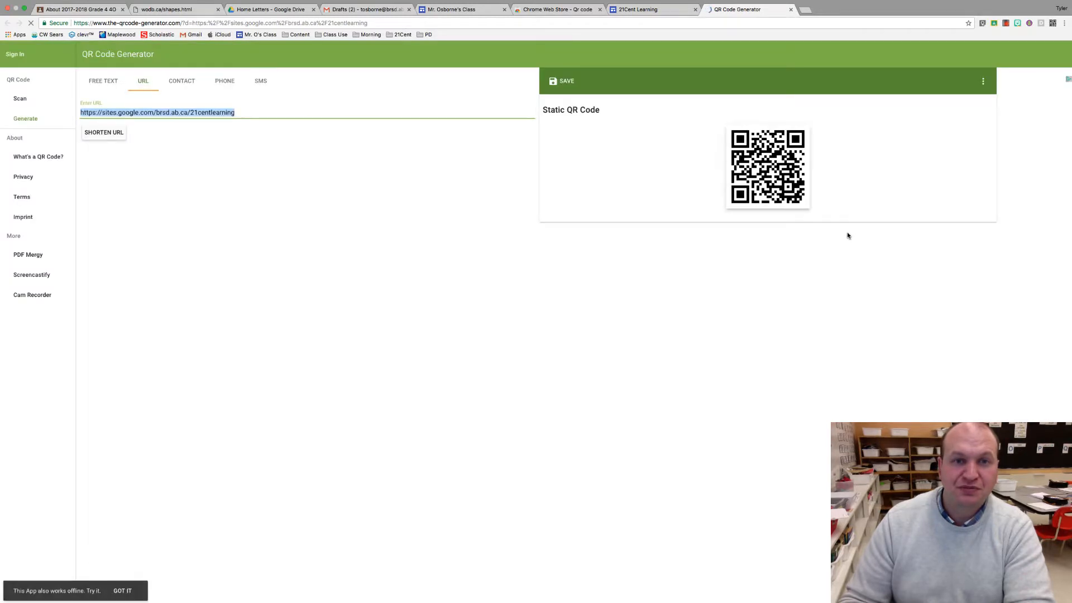
# Step: Save the QR code as a PNG file named 21Cent
pyautogui.click(562, 81)
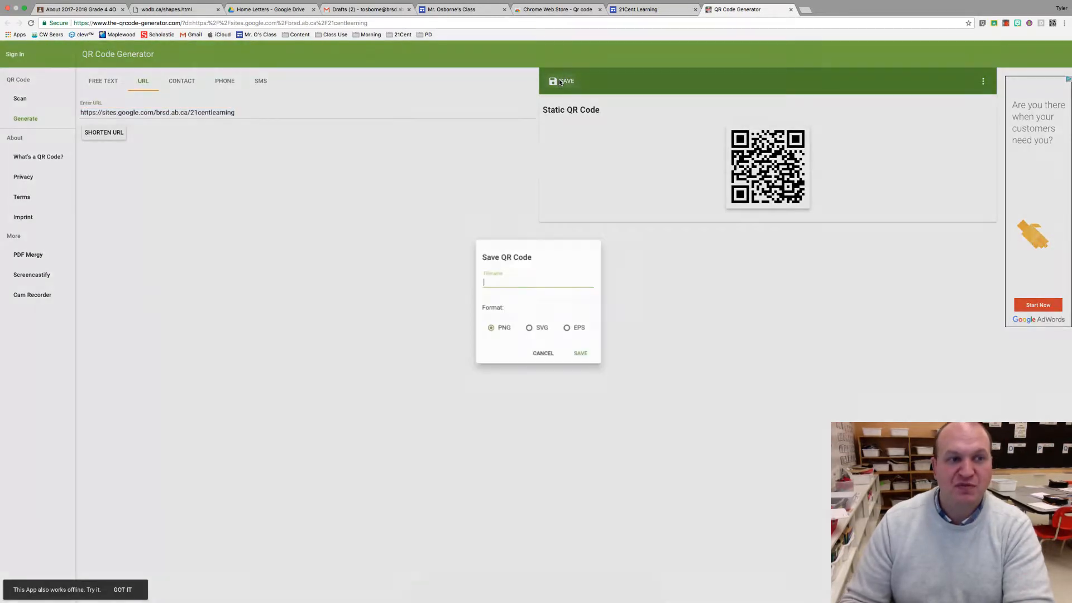
pyautogui.write('21Ce')
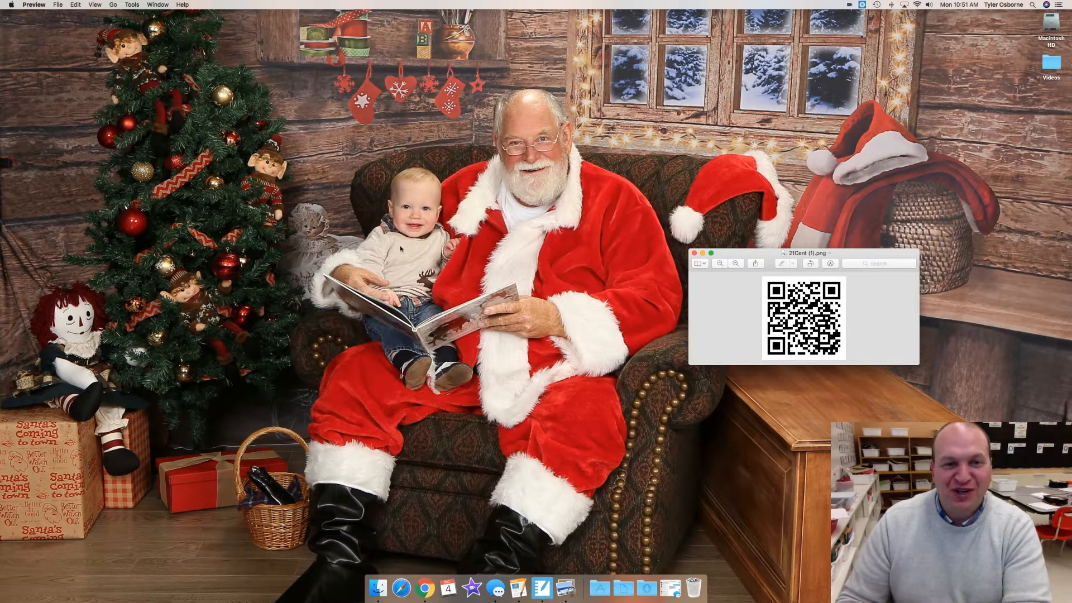
# Step: Drag Preview's 21Cent QR code window toward the centre of the screen
pyautogui.moveTo(803, 254); pyautogui.dragTo(562, 149)
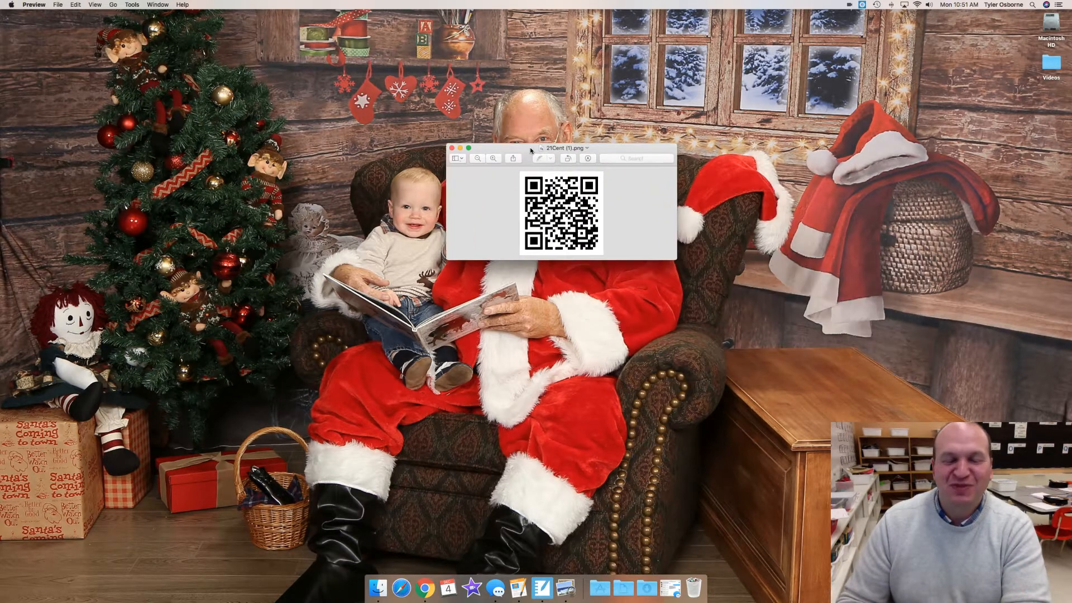
pyautogui.moveTo(560, 149); pyautogui.dragTo(581, 182)
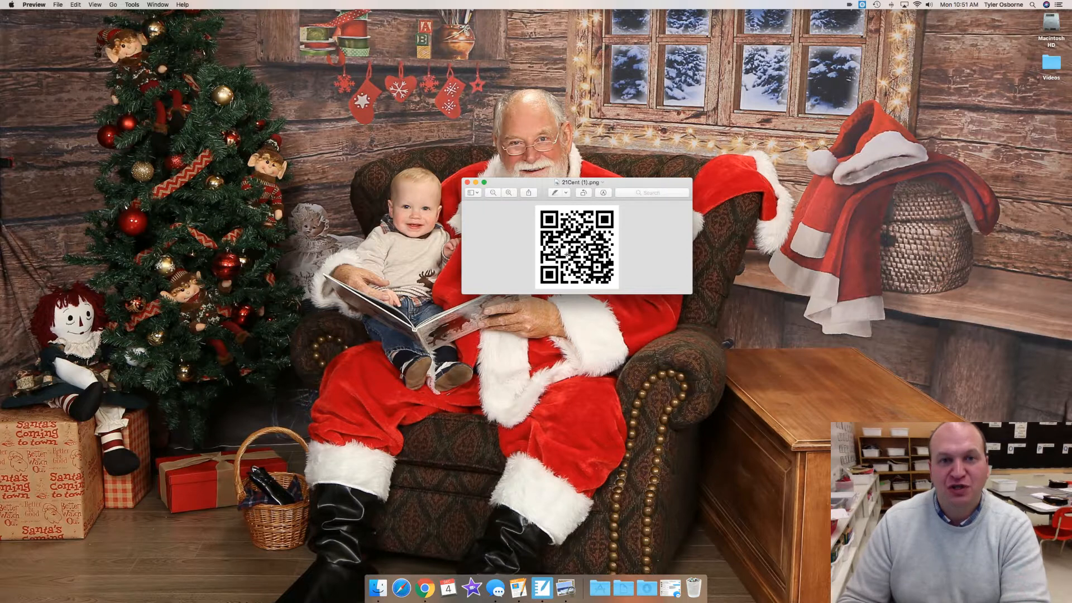
pyautogui.moveTo(425, 586)
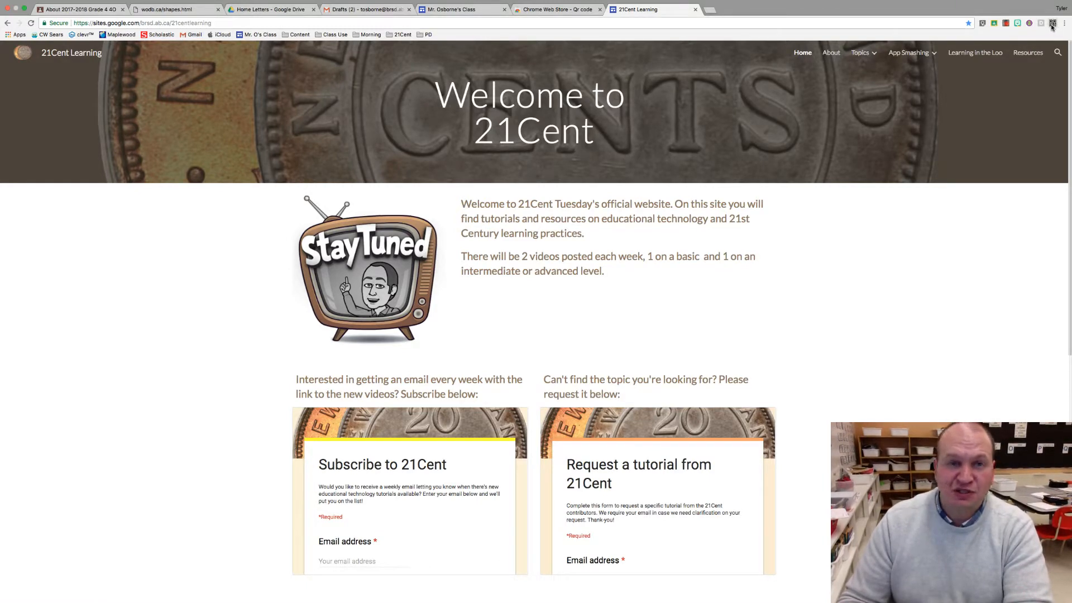
# Step: Start the extension's 'Scan a QR Code' webcam scanner from the 21Cent page
pyautogui.click(1051, 22)
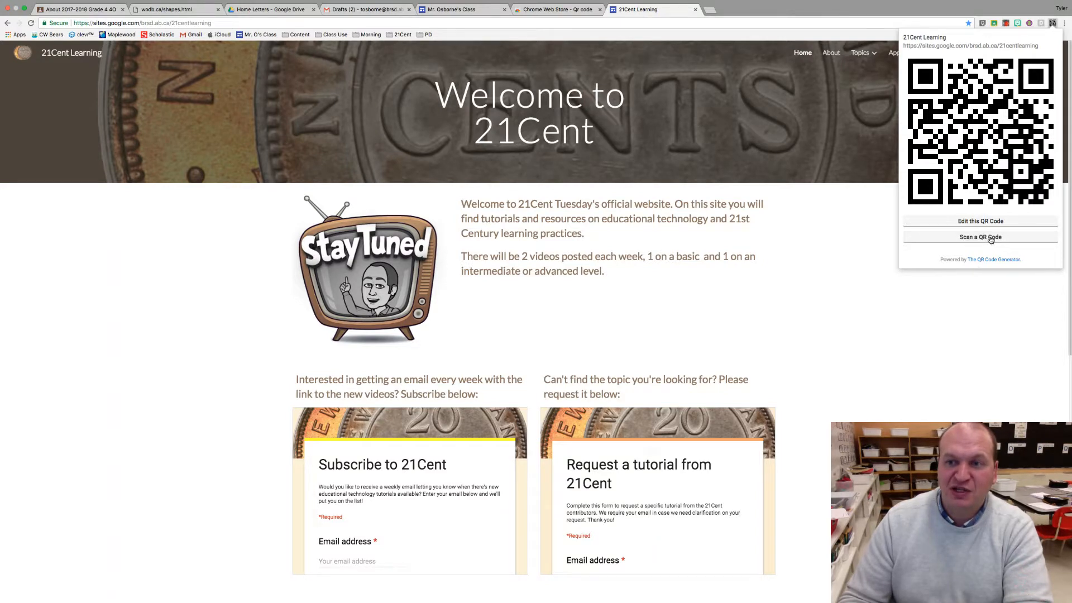
pyautogui.click(979, 236)
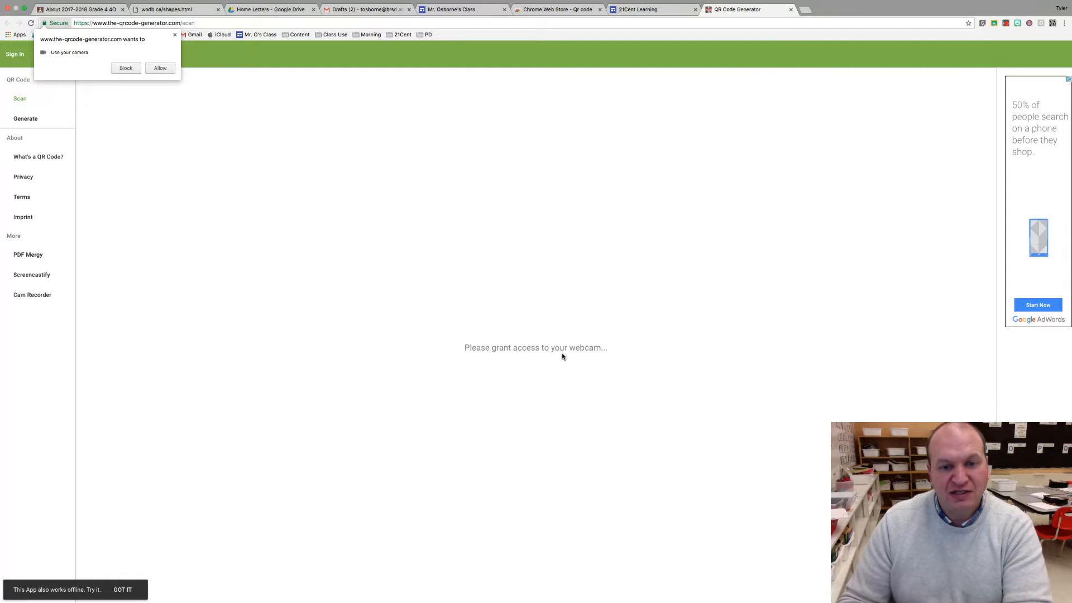
pyautogui.click(160, 68)
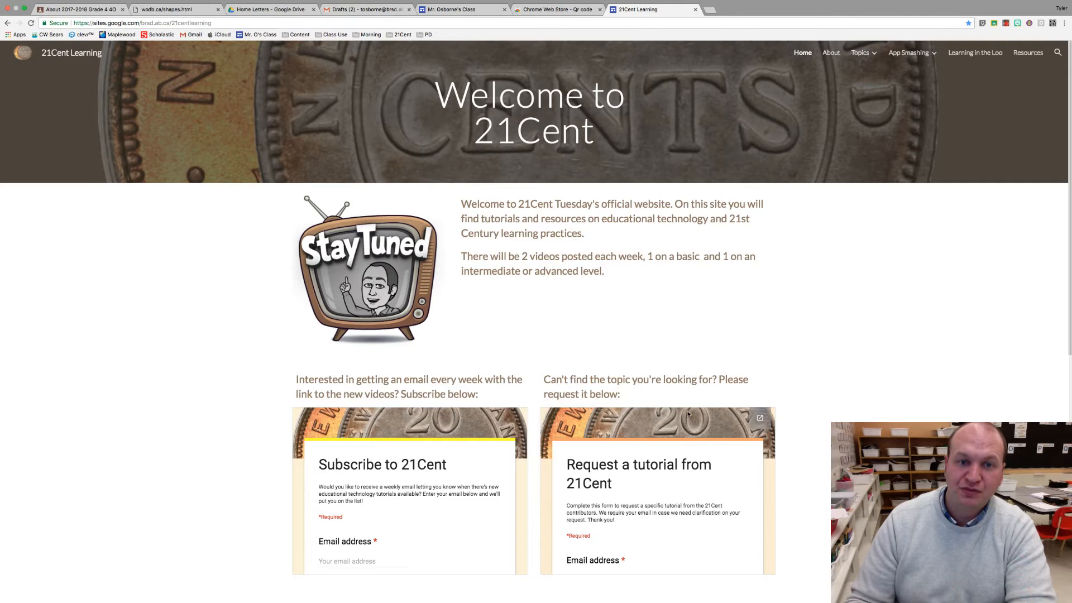
# Step: Return to the 'Chrome Web Store - Qr code' results tab
pyautogui.click(554, 9)
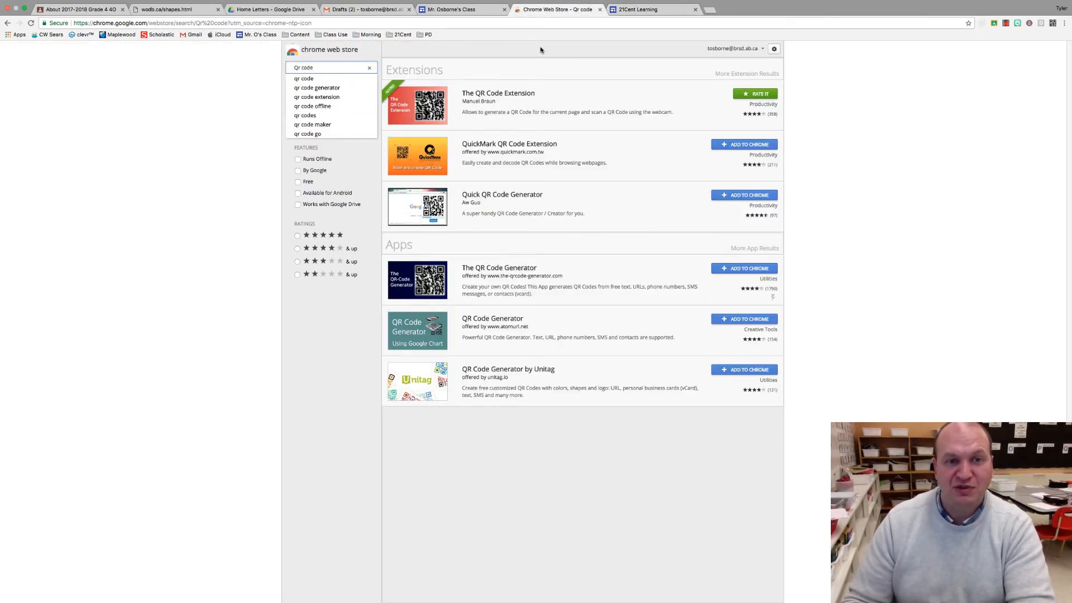
pyautogui.moveTo(545, 555)
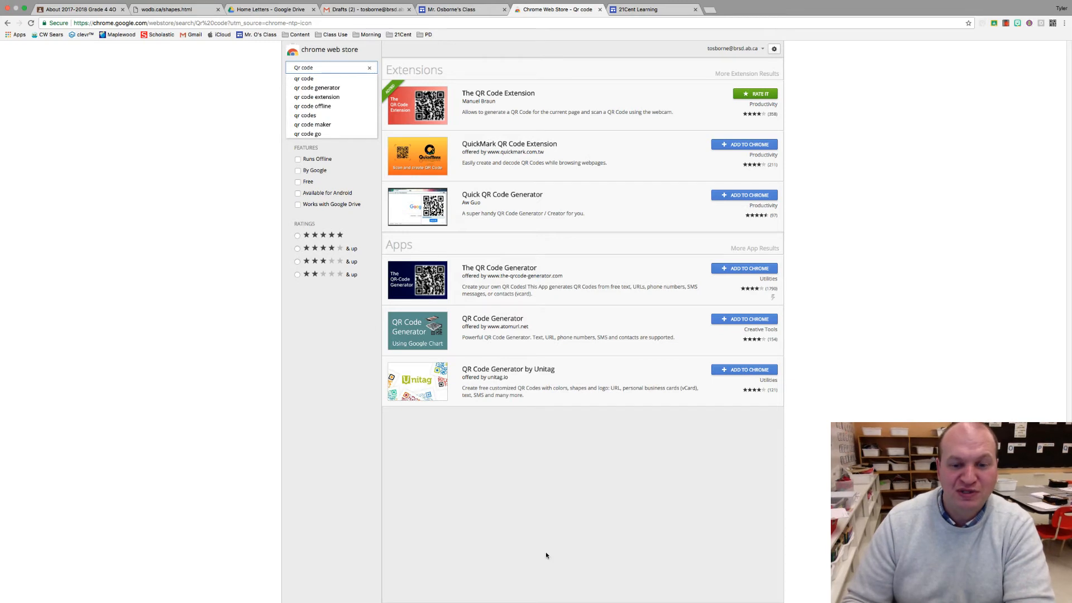